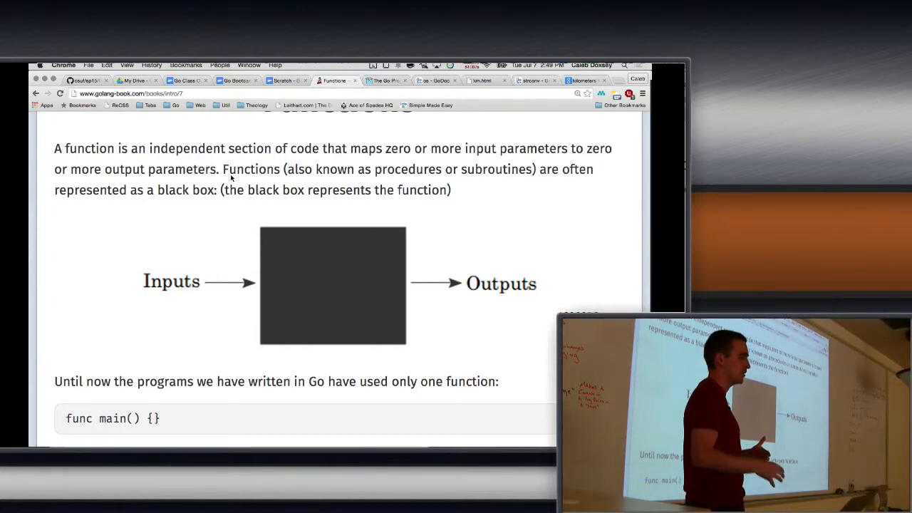
Step: Scroll the Functions chapter down to the func average(xs []float64) float64 example
scroll("down", 3)
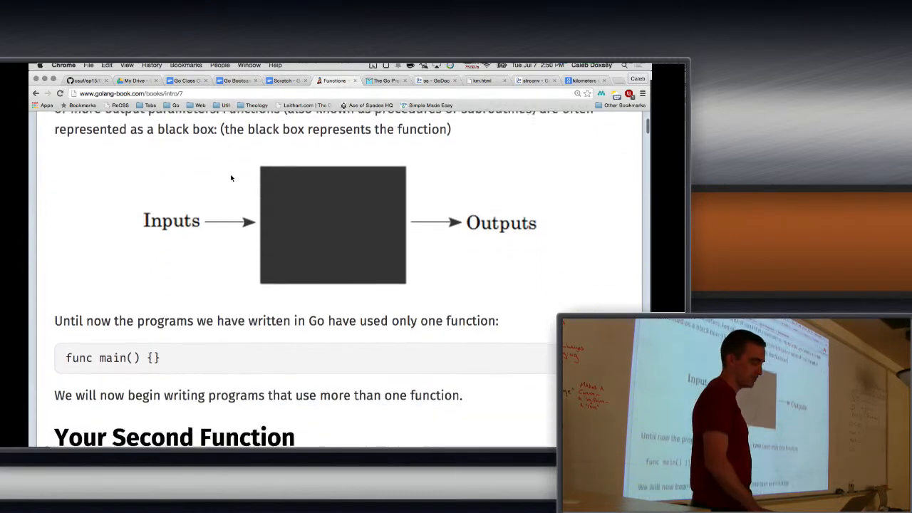
scroll("down", 3)
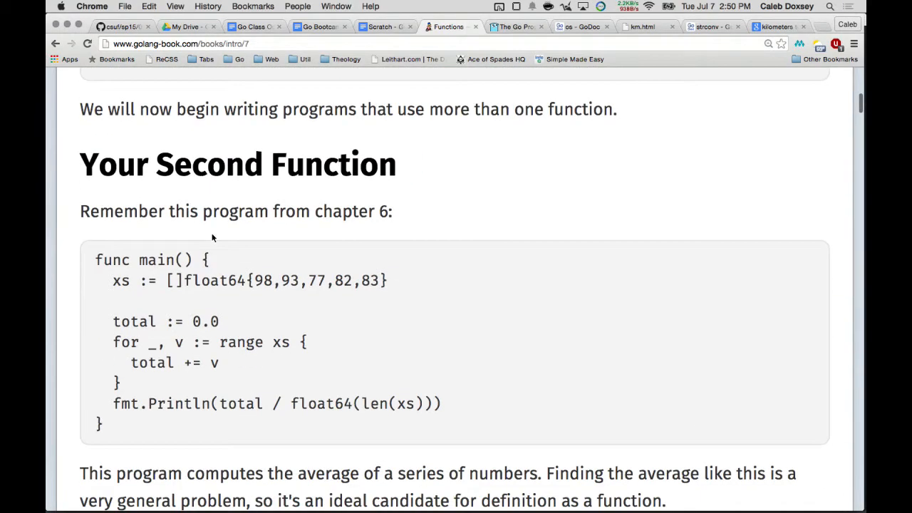
scroll("down", 3)
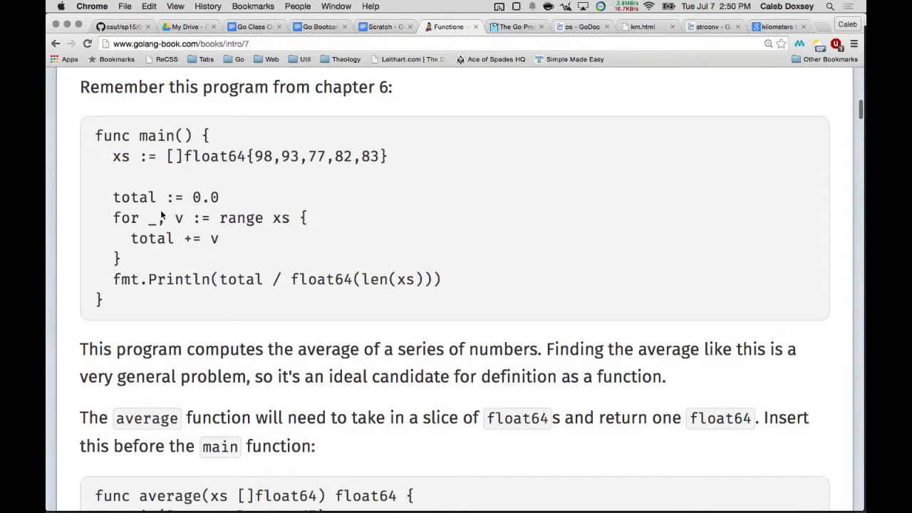
mouse_move(248, 286)
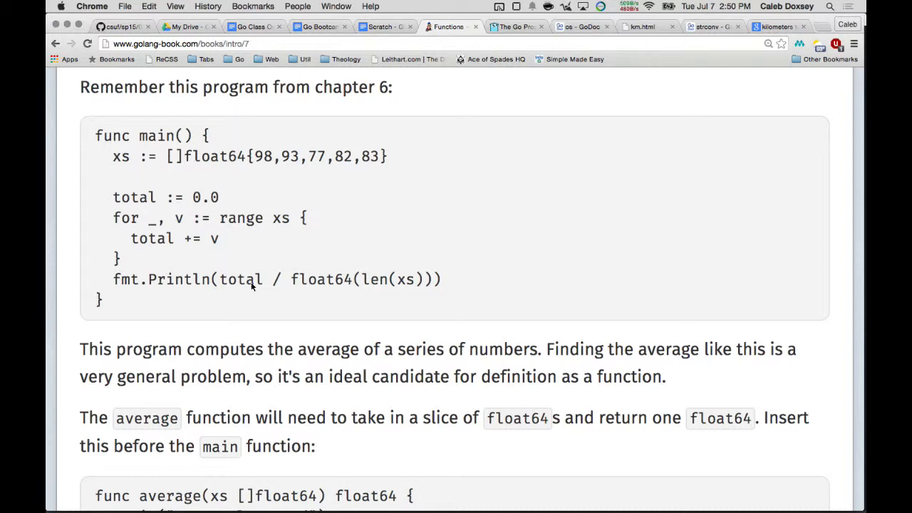
scroll("down", 3)
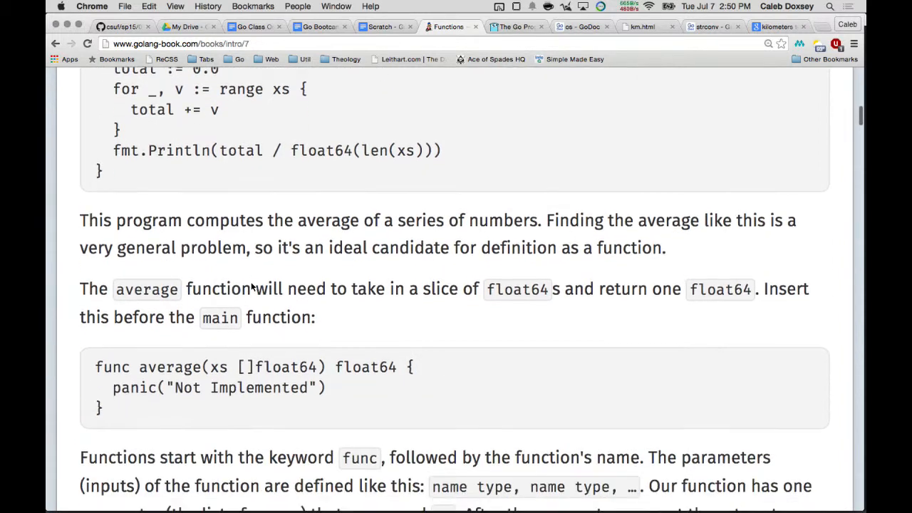
scroll("down", 3)
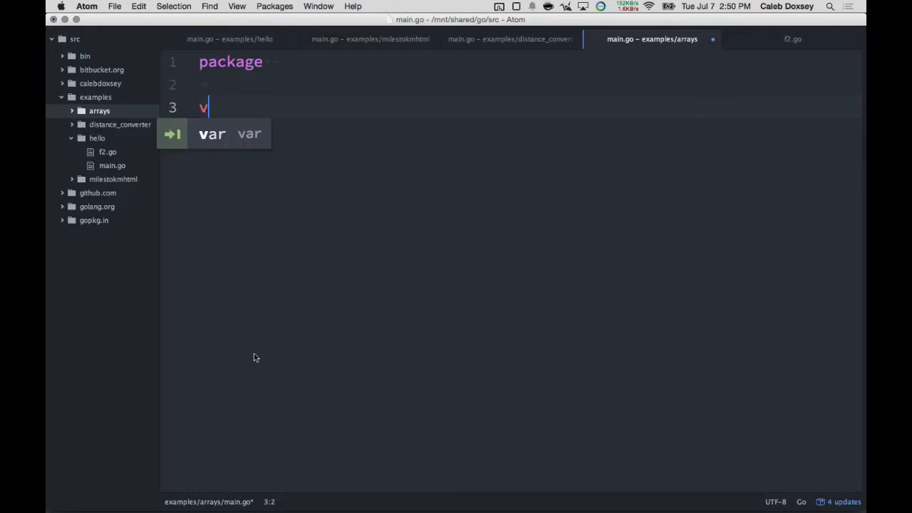
Step: Write package main and the func average(xs []float64) float64 stub that panics "Not Implemented"
type("func average(xs []float64) float64 {")
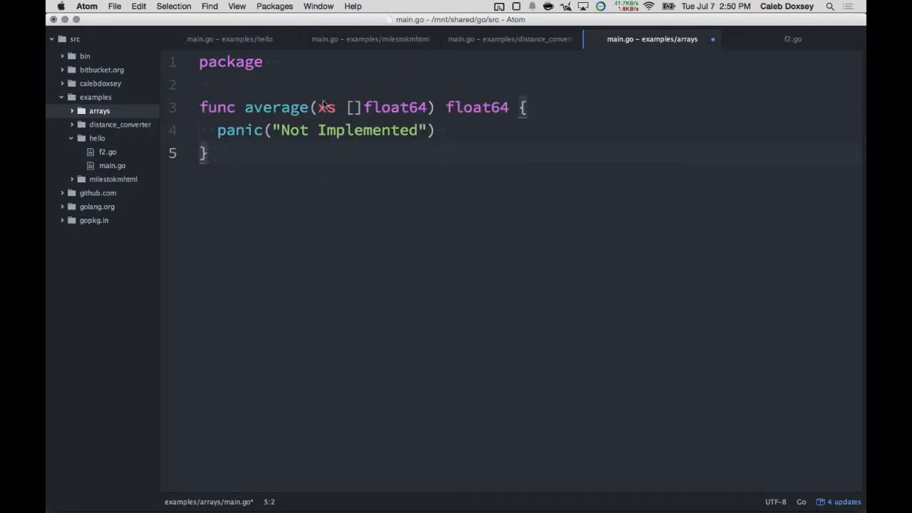
type("main")
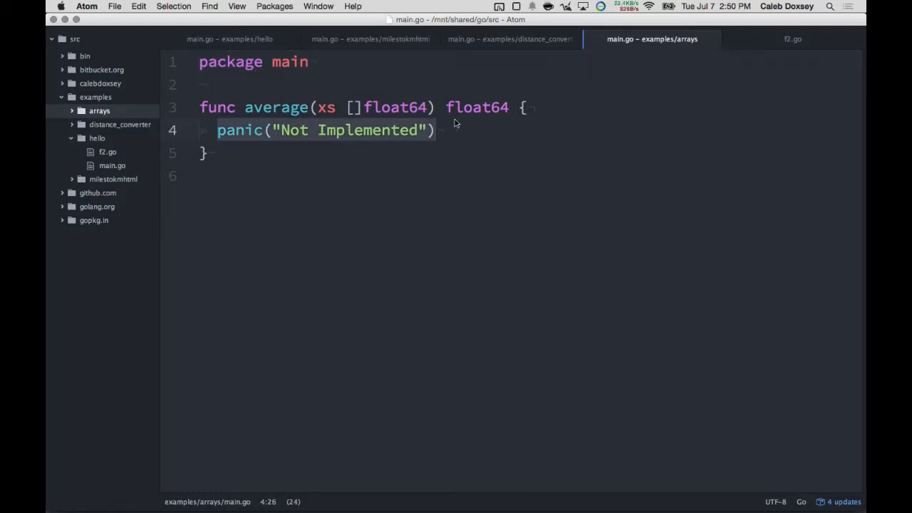
mouse_move(425, 114)
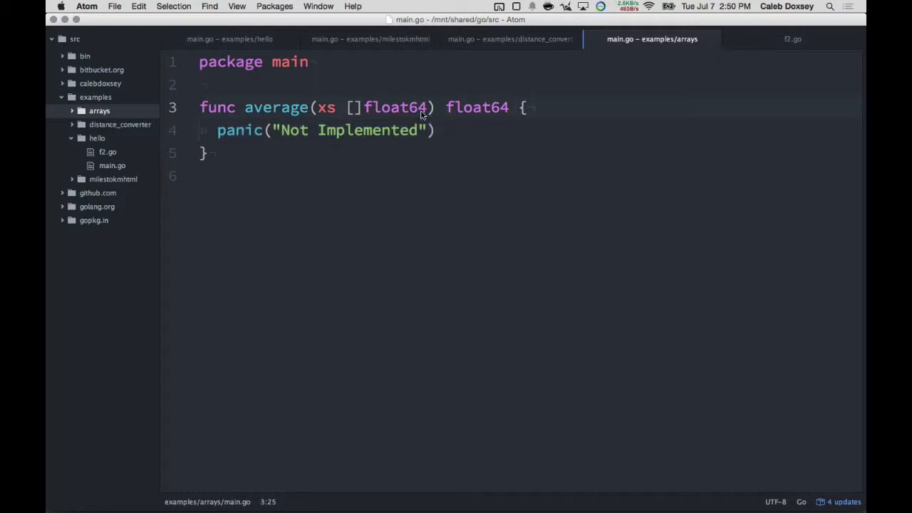
left_click(416, 107)
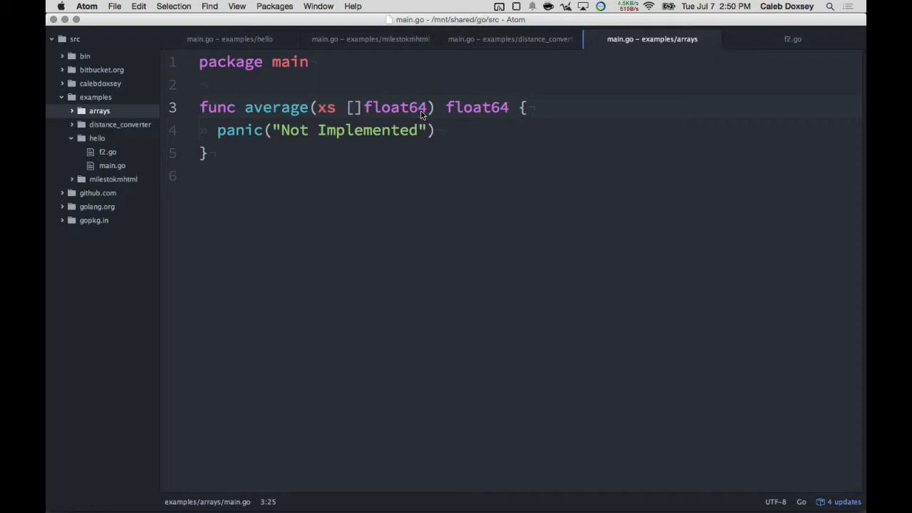
left_click(406, 177)
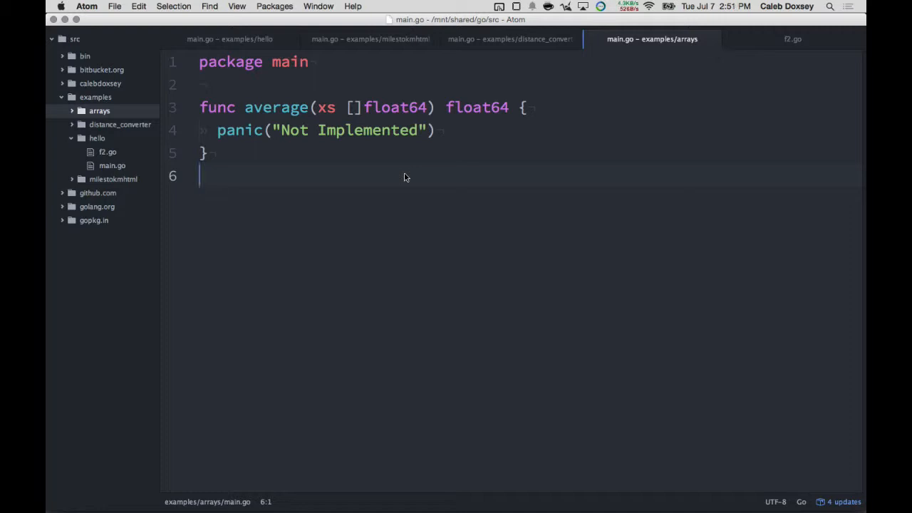
Step: Write func main with xs scores, n := average(xs) and fmt.Println(n), importing fmt
type("func mai")
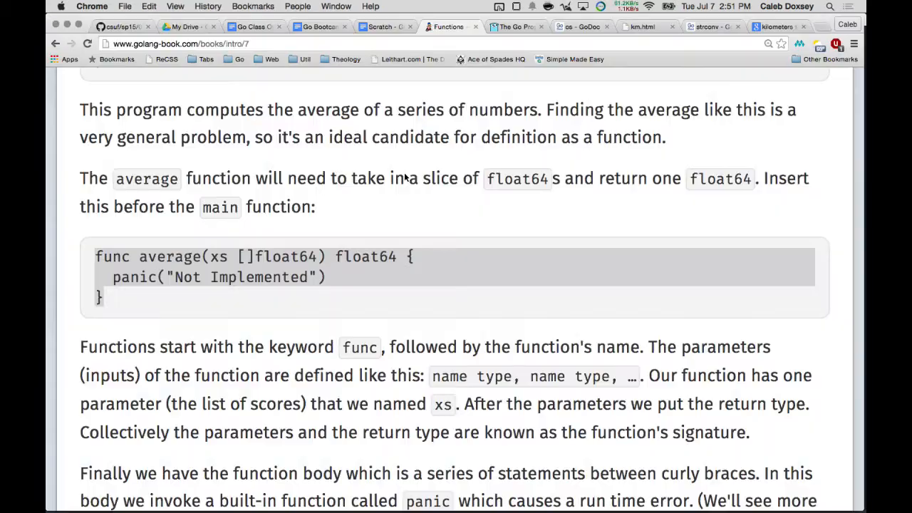
scroll("up", 3)
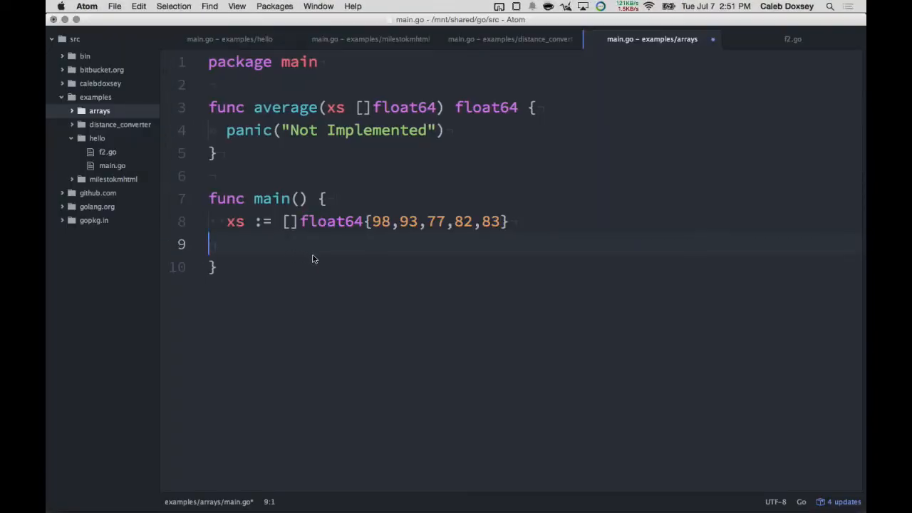
type("average(xs")
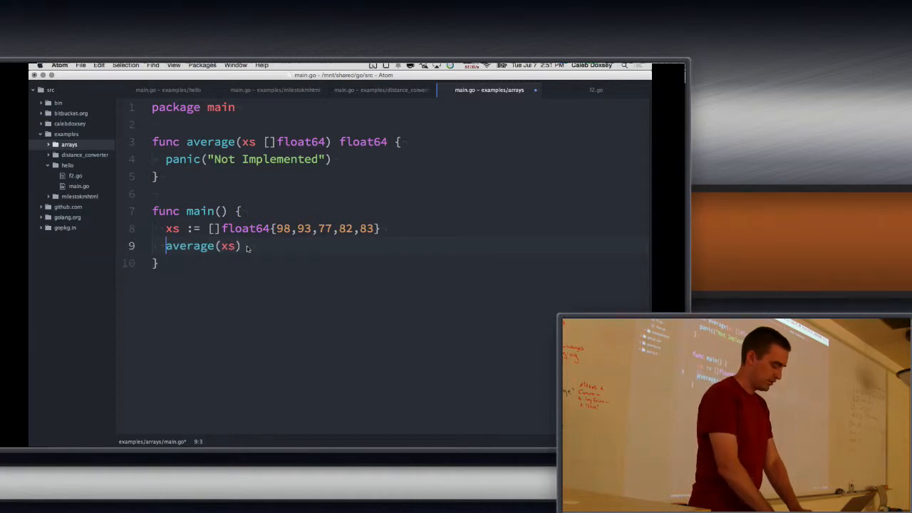
type("n :=")
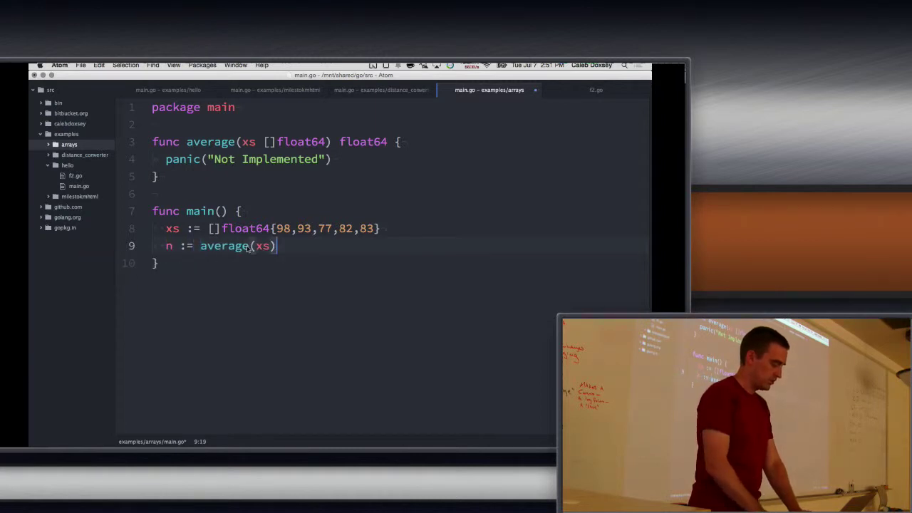
type("fmt.Println(n")
type("fmt.Println(total / float64(len(xs)))")
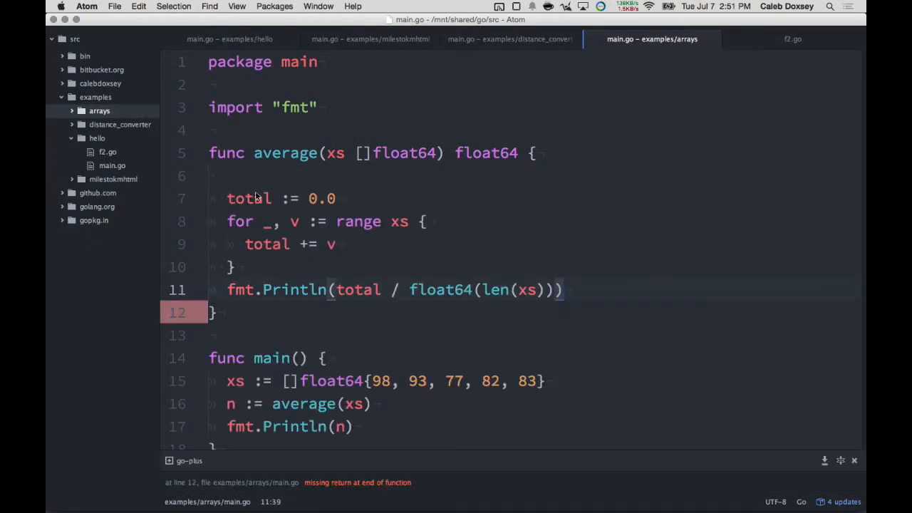
Step: Replace average's Println with return total / float64(len(xs))
key("Backspace")
type("return ")
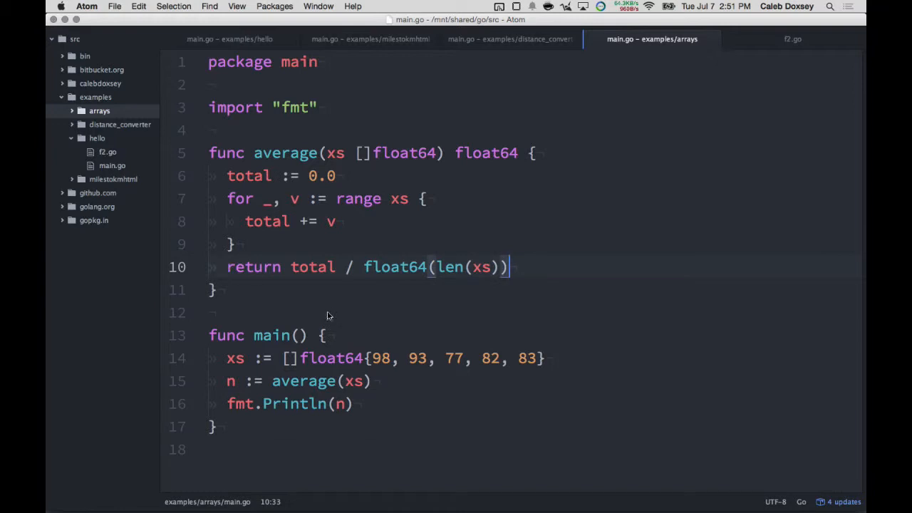
mouse_move(322, 305)
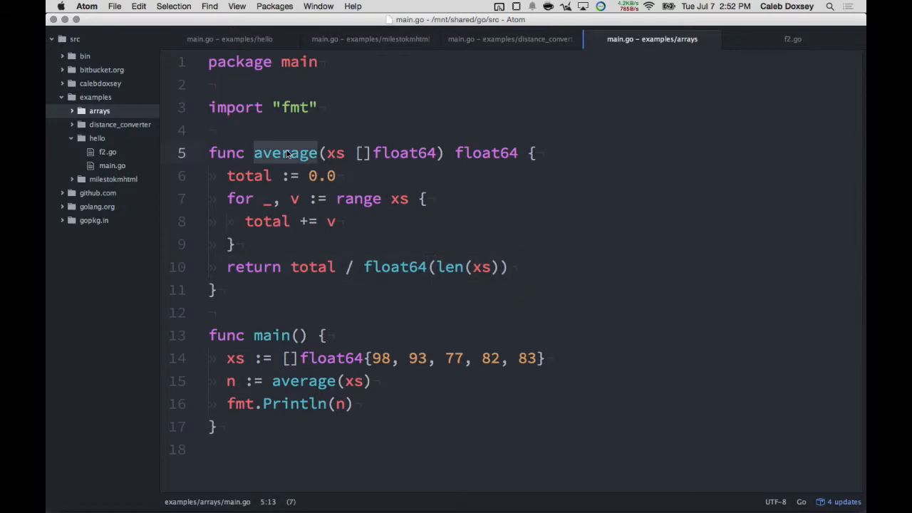
left_click(328, 153)
type("func f() {")
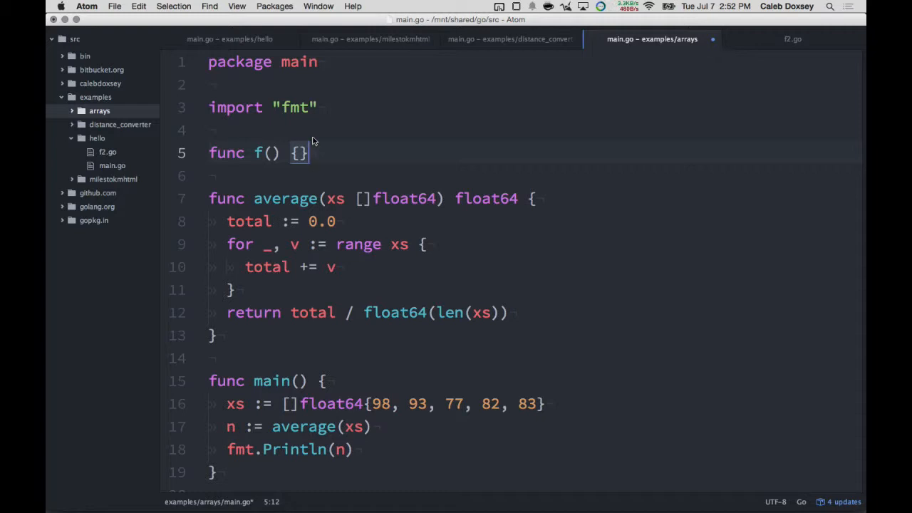
type("x int, y")
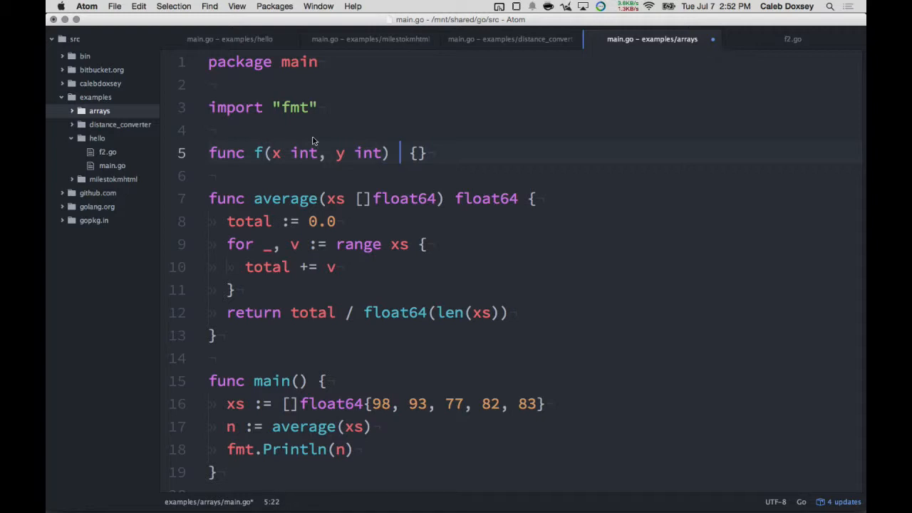
type("int")
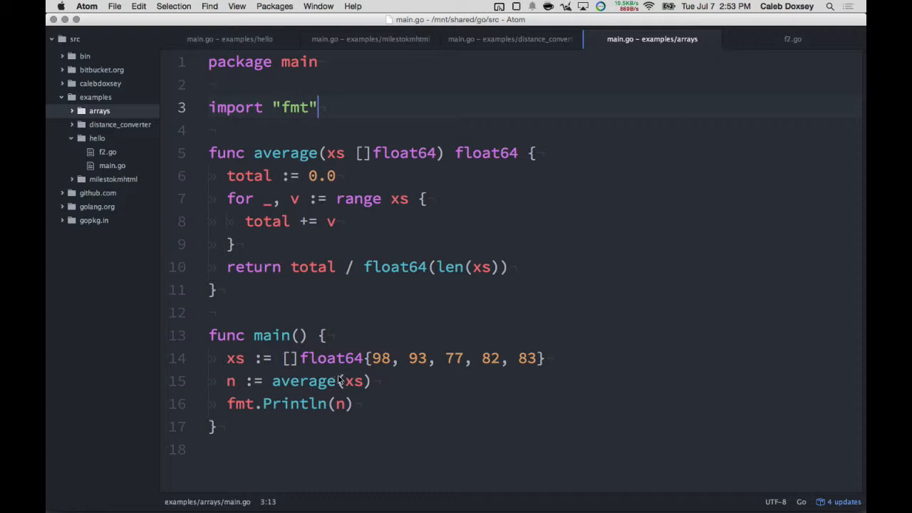
Step: Replace the argument 5 in main's average call with the xs slice
left_click(373, 382)
type("5")
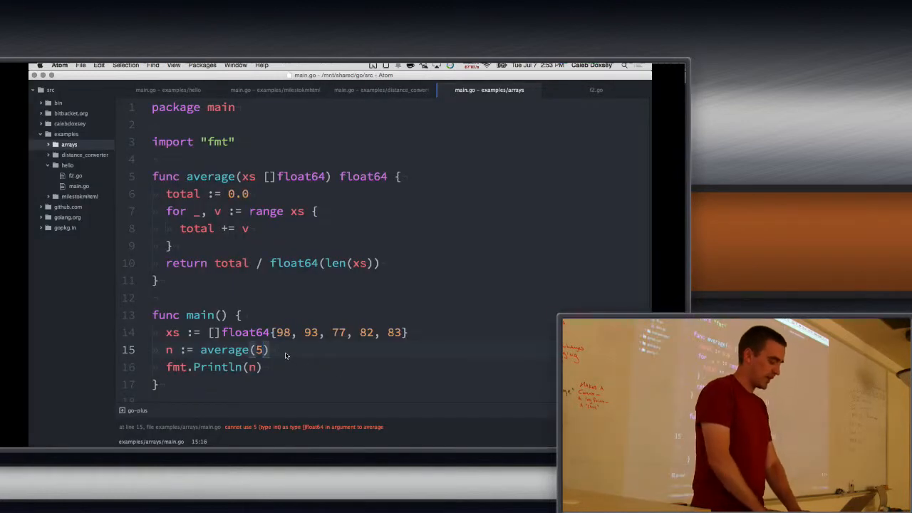
type("xs")
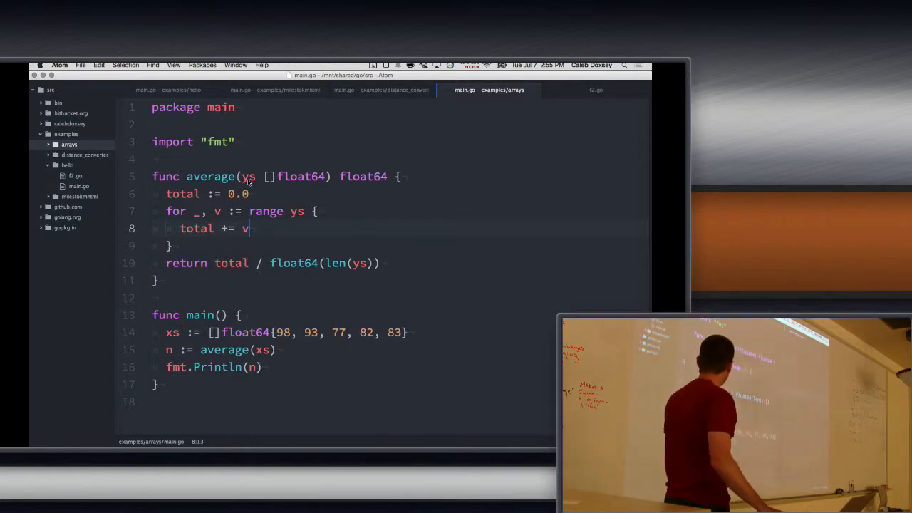
mouse_move(257, 236)
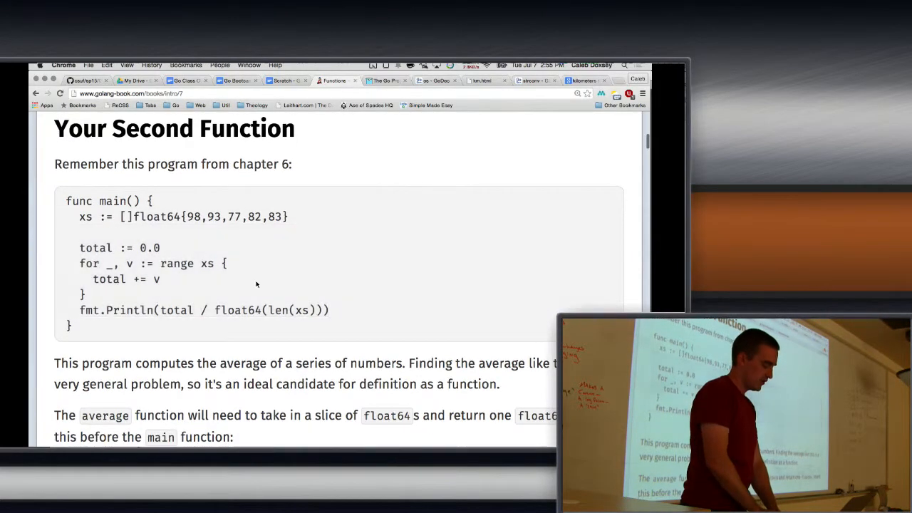
Step: Scroll the Functions page to the 'Functions don't have access' example
scroll("down", 3)
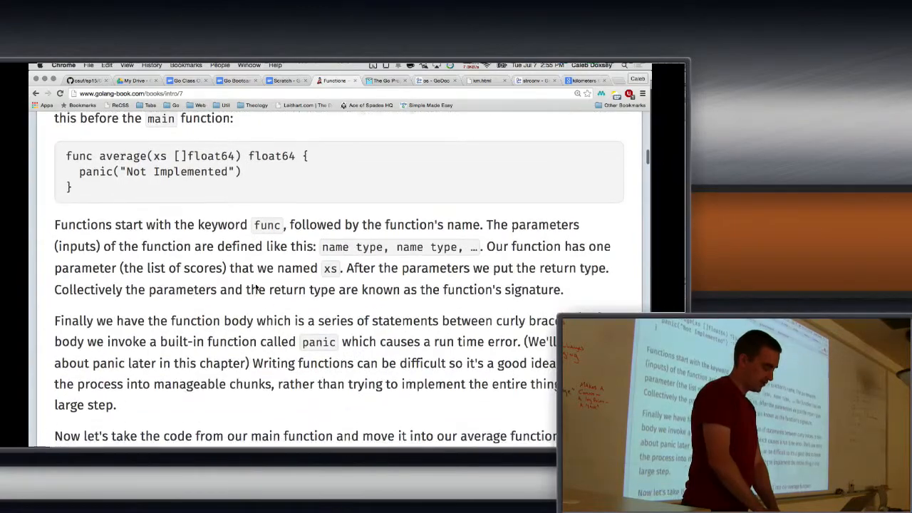
scroll("down", 3)
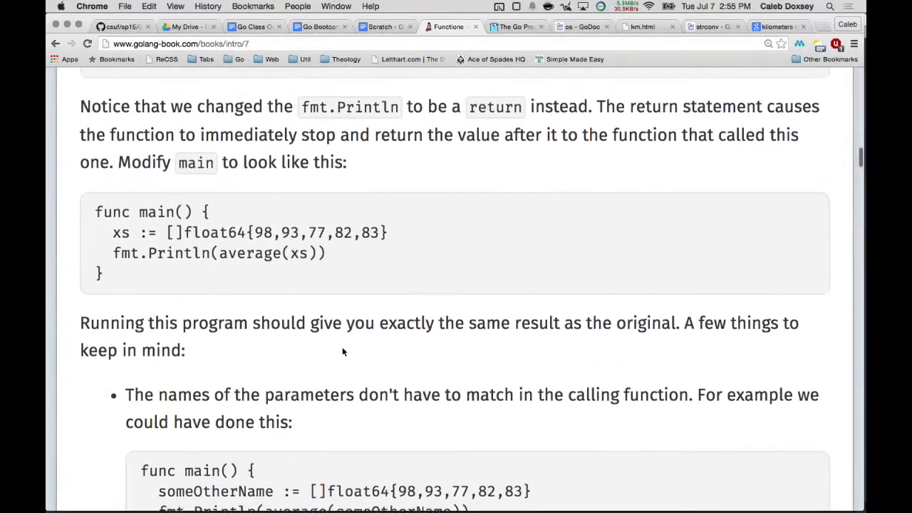
scroll("down", 3)
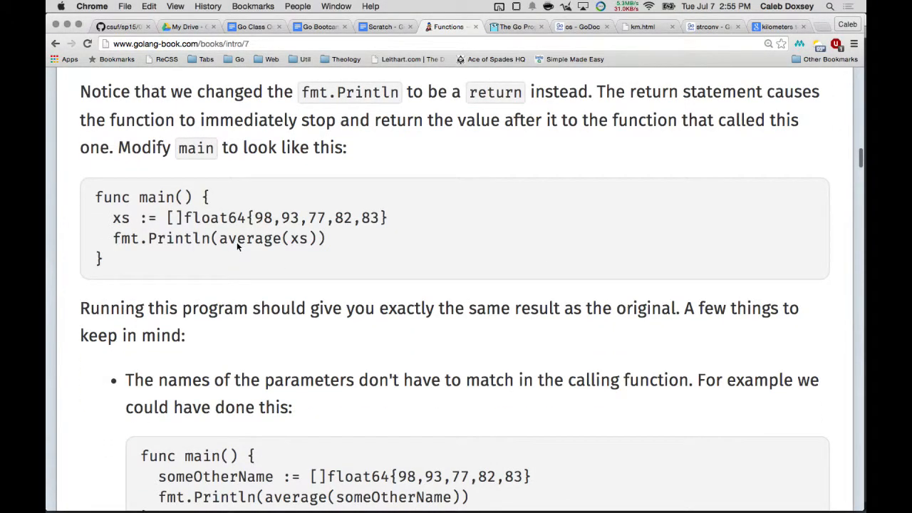
scroll("down", 3)
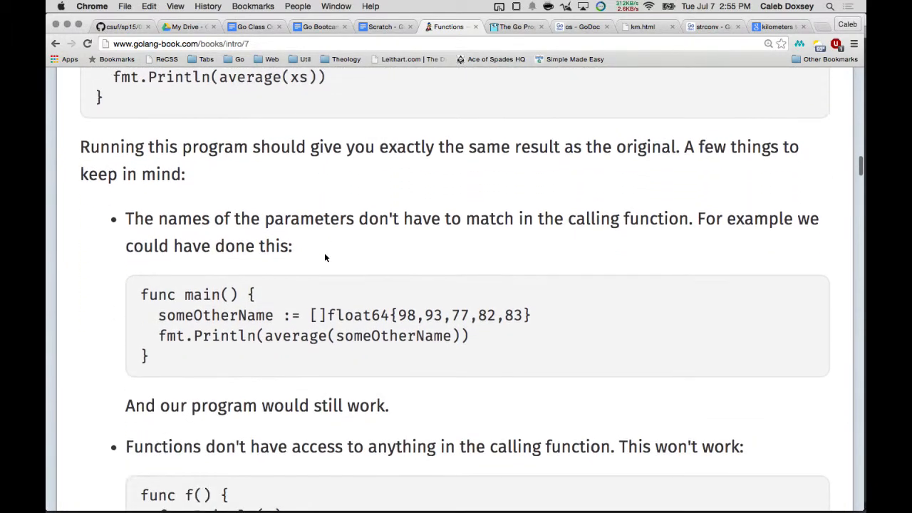
scroll("down", 3)
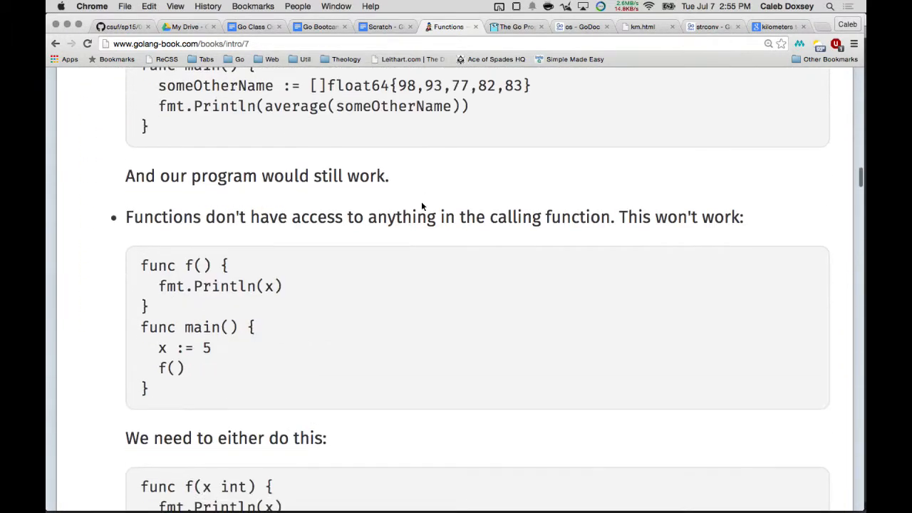
scroll("down", 3)
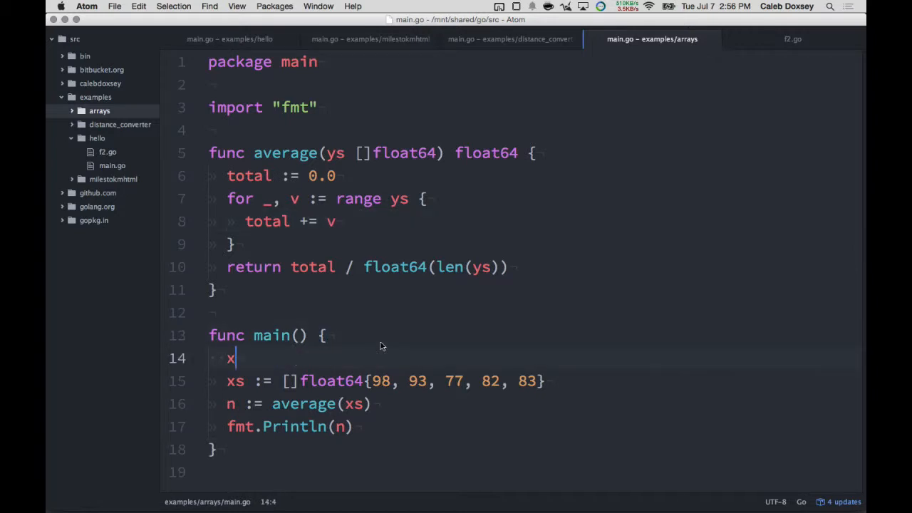
Step: Declare x := 10 in main and add fmt.Println(x) as average's first line
type(":= 10")
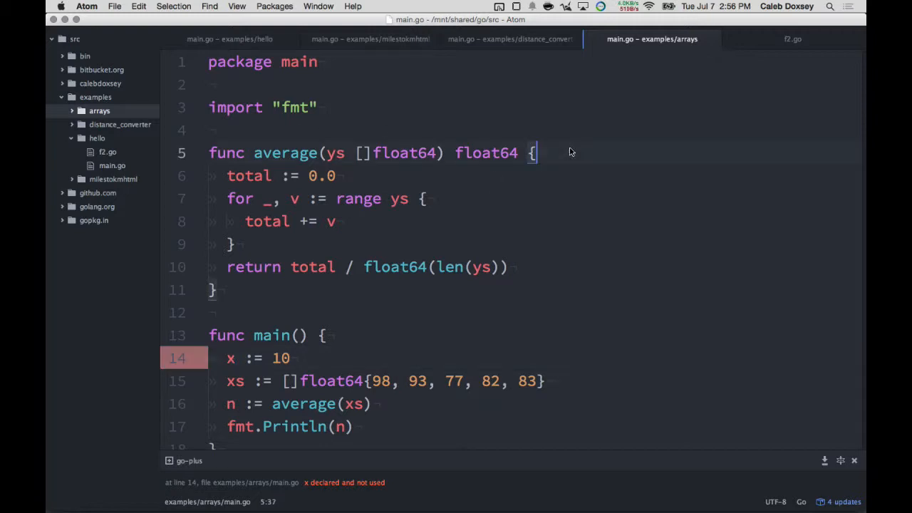
type("fmt.Println")
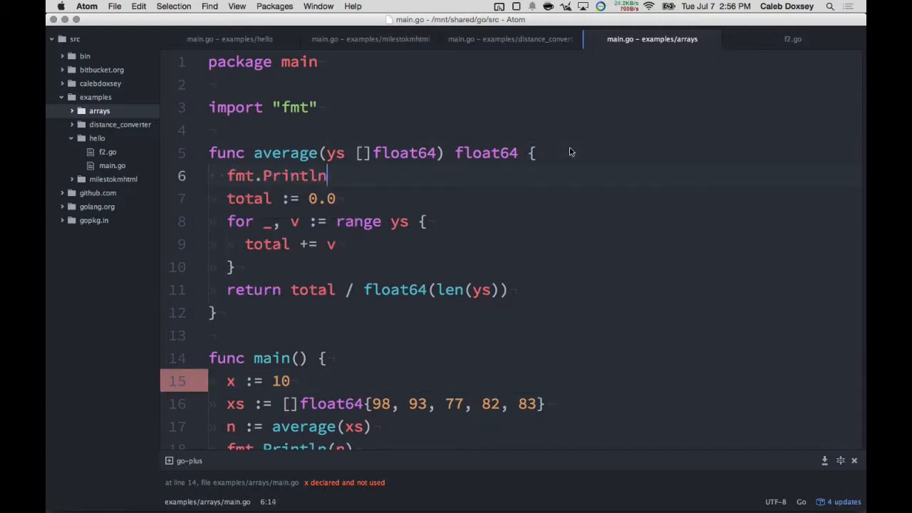
type("(x)")
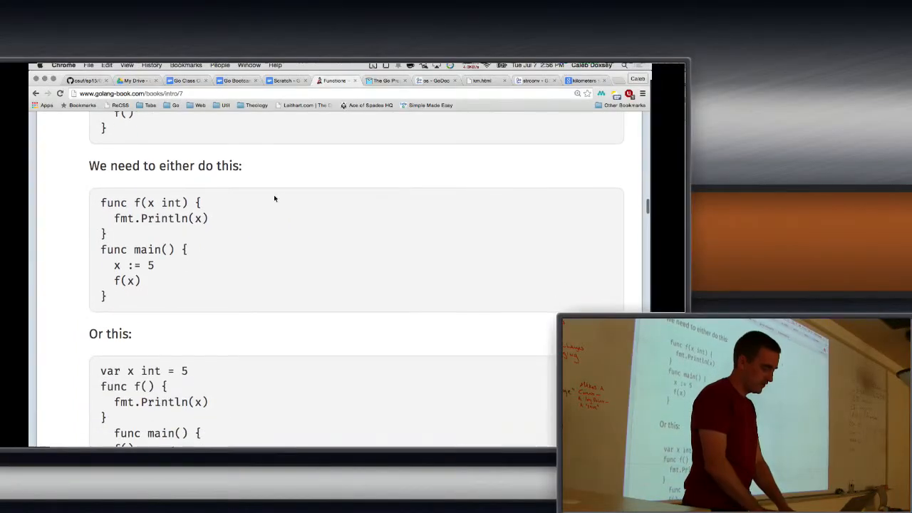
Step: Scroll past the call-stack diagram to the 'We can also name the return type' example
scroll("down", 3)
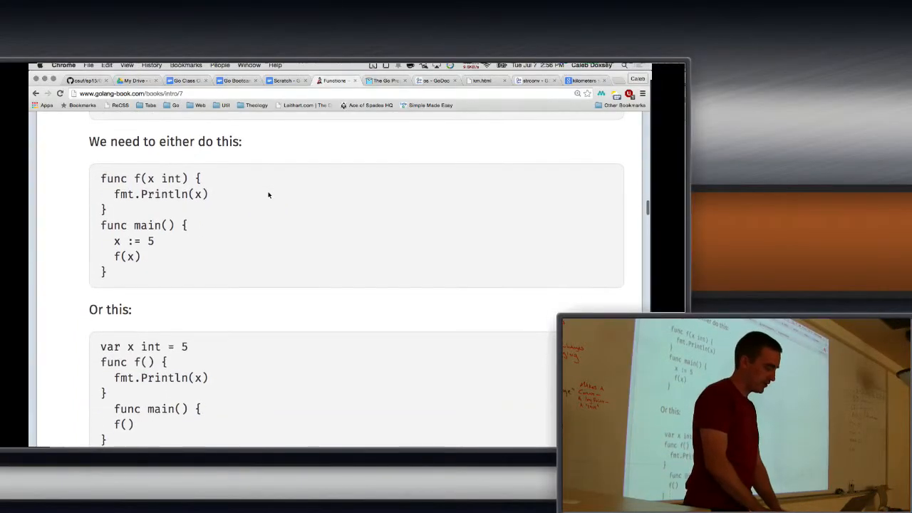
scroll("down", 3)
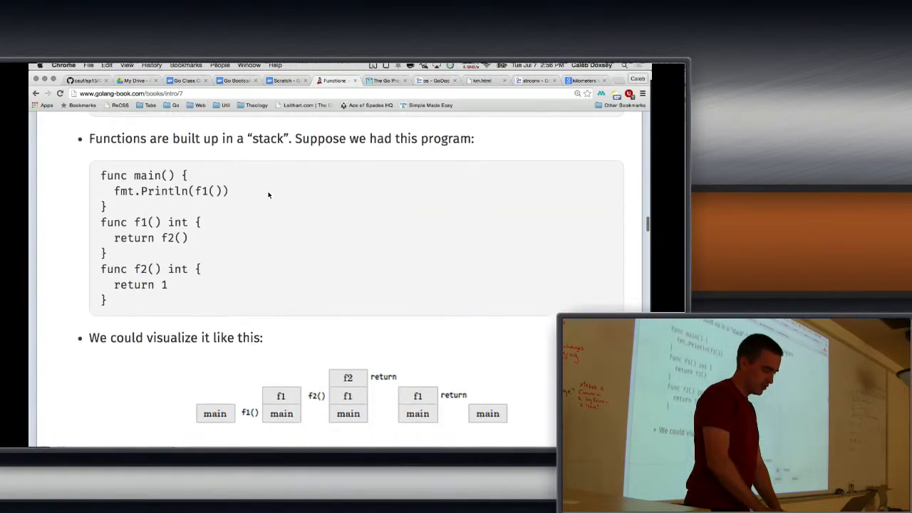
scroll("down", 3)
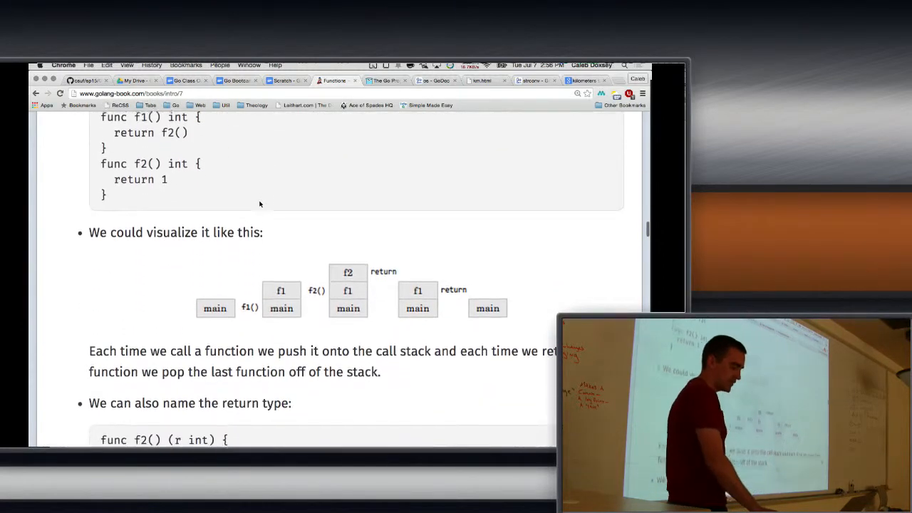
scroll("down", 3)
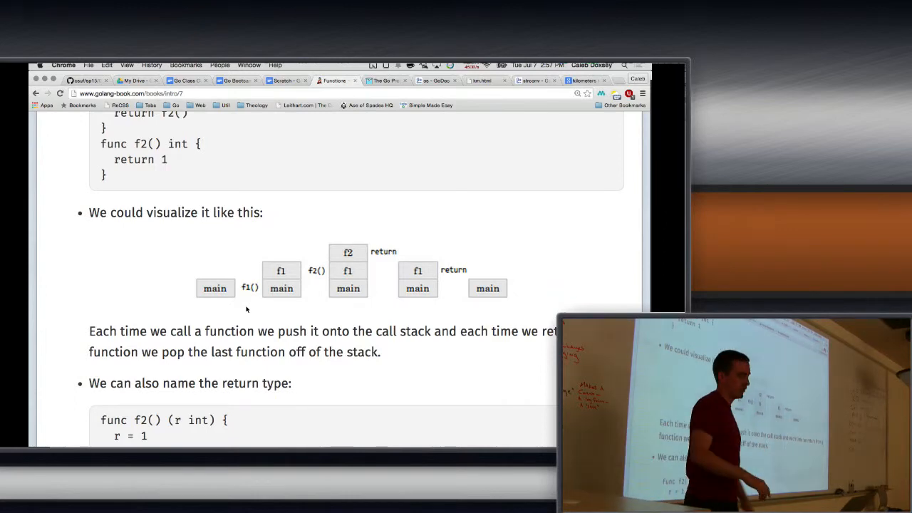
scroll("down", 3)
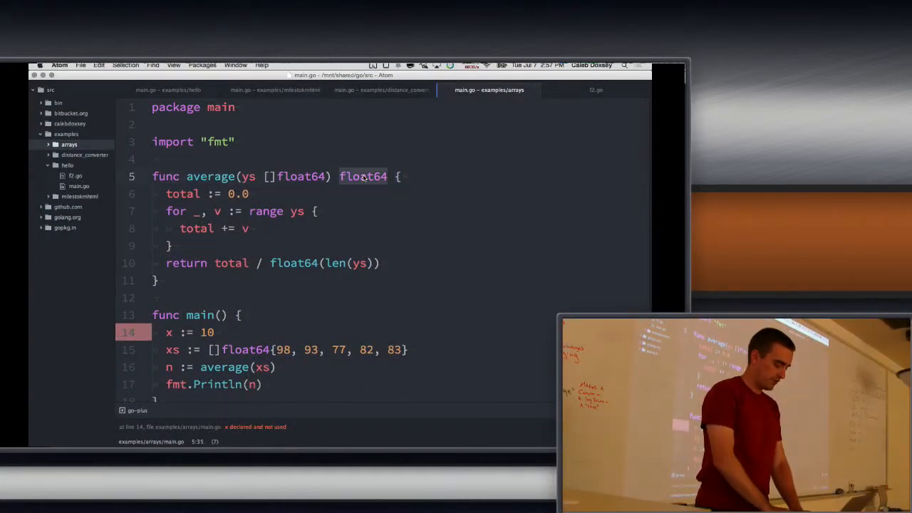
Step: Change average's result to named (n float64) with n assigned and a bare return
type("(n")
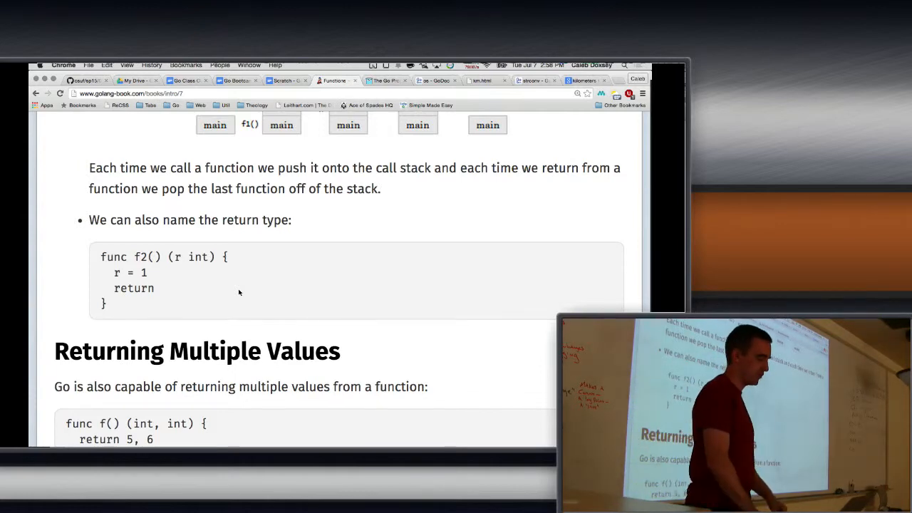
Step: Scroll the Functions page through the Returning Multiple Values section
scroll("down", 3)
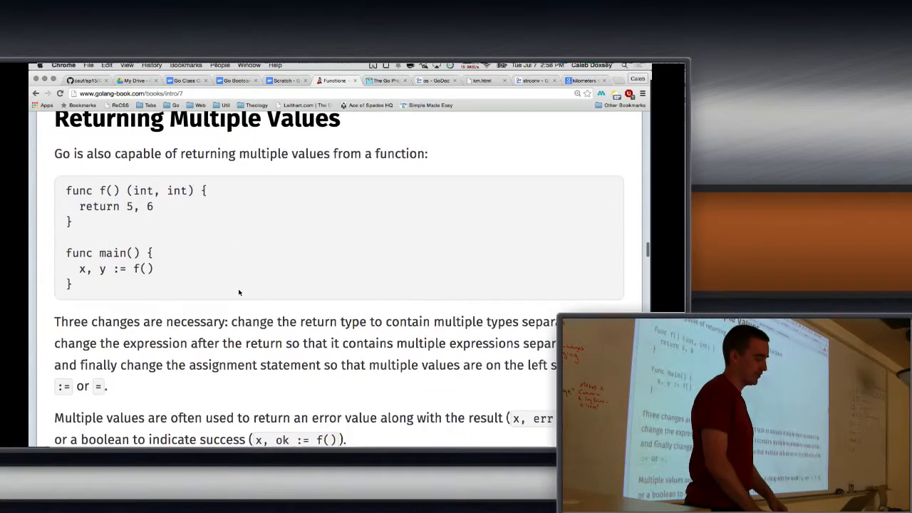
scroll("down", 3)
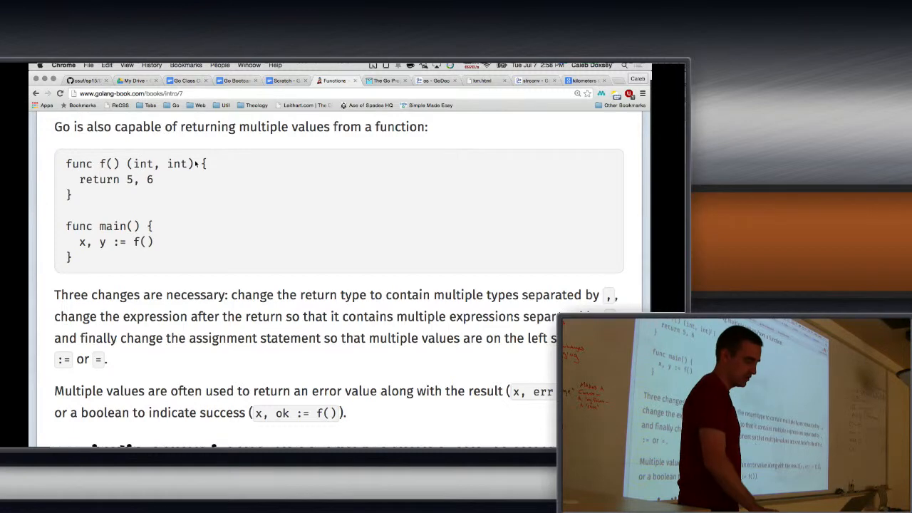
scroll("down", 3)
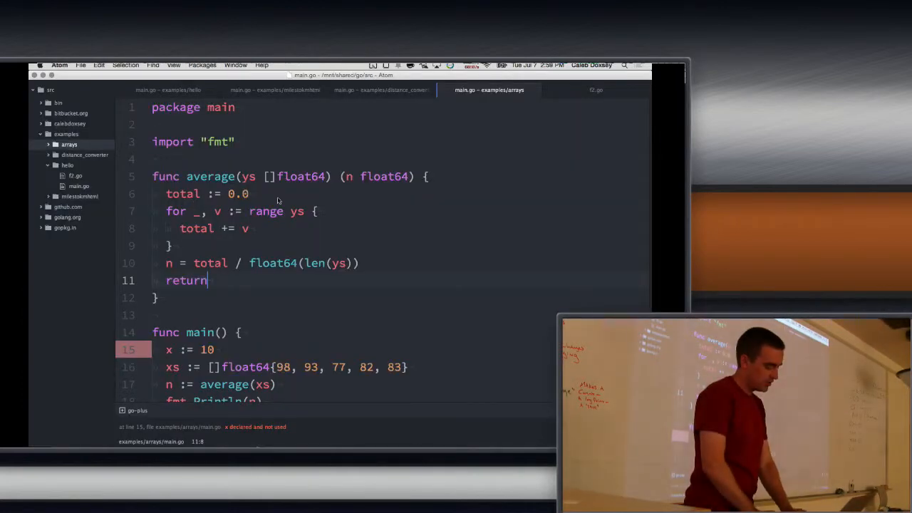
Step: Change average's ys parameter from a []float64 slice to variadic ...float64
left_click(248, 177)
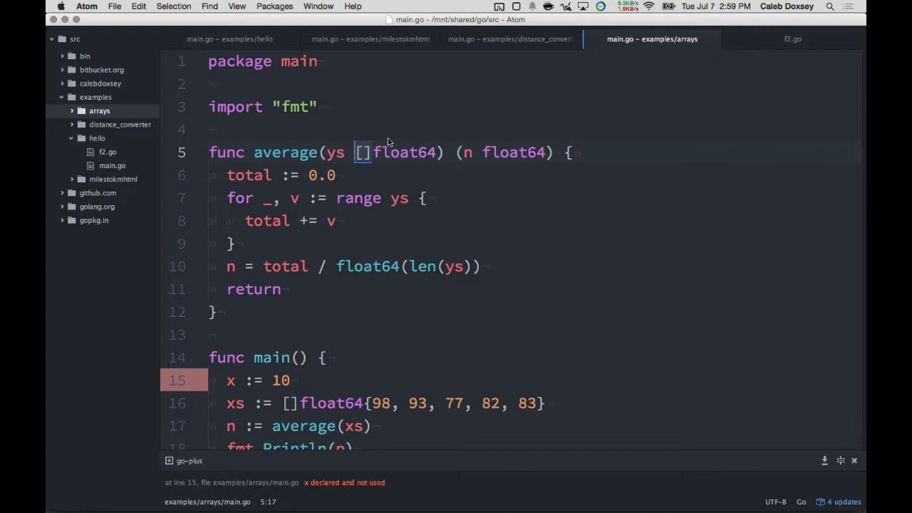
type("...")
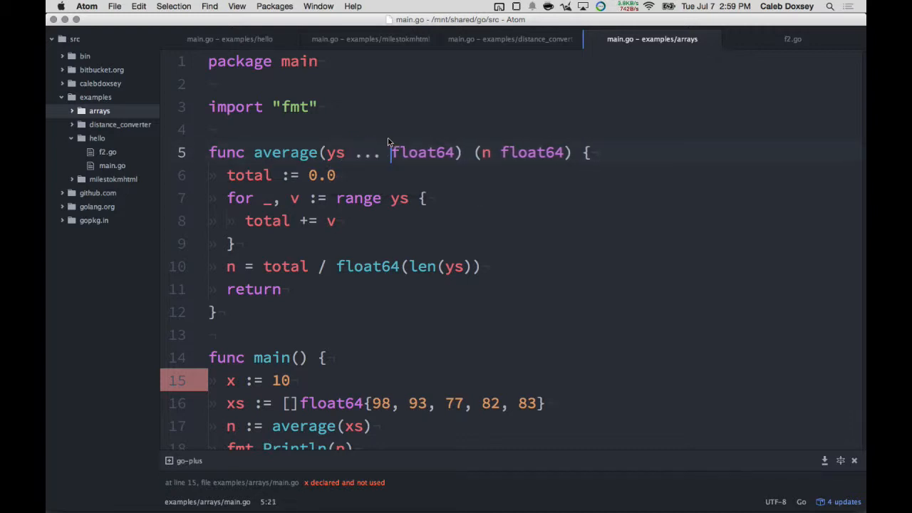
Step: Call average(98, 93, 77, 82, 83) directly in main and start commenting out the xs line
scroll("down", 3)
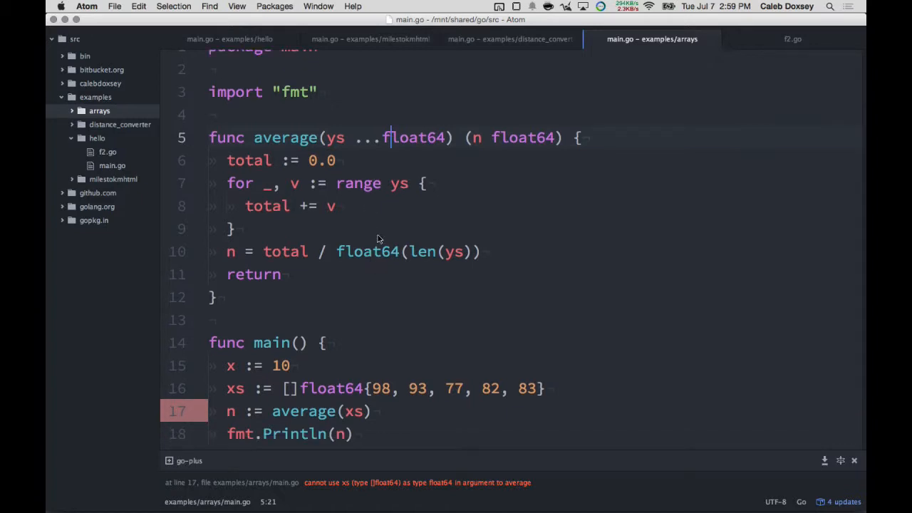
scroll("down", 3)
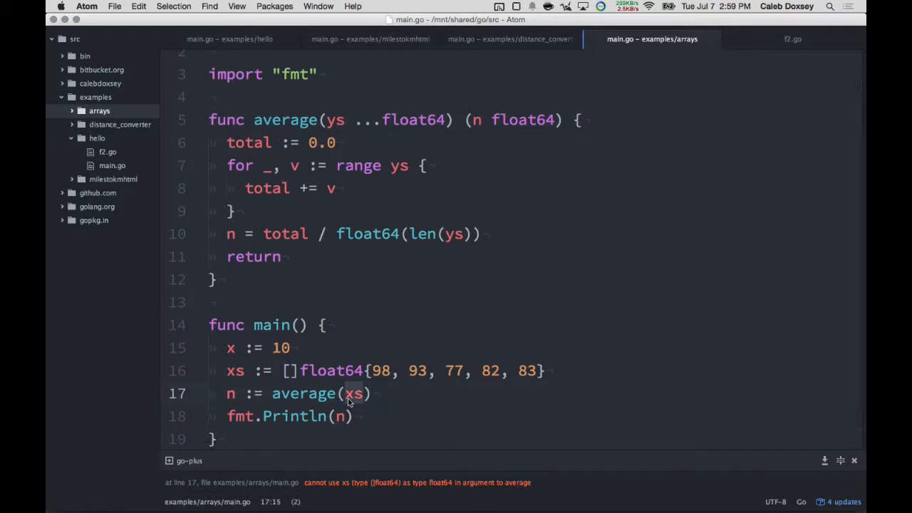
type("98, 93,")
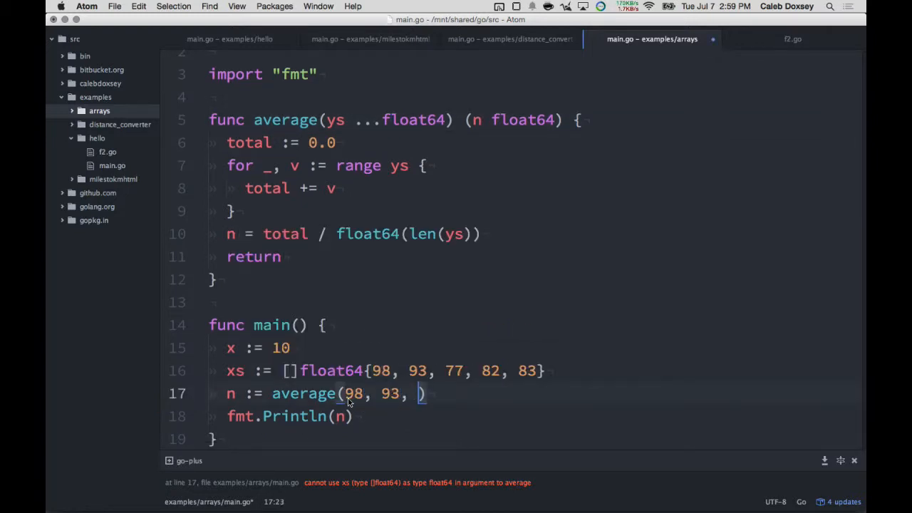
type("77, 82, 83")
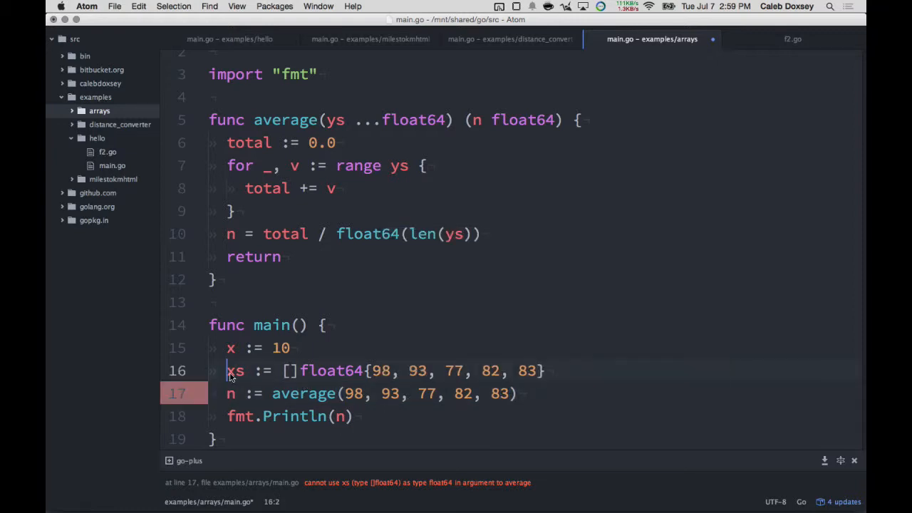
type("//")
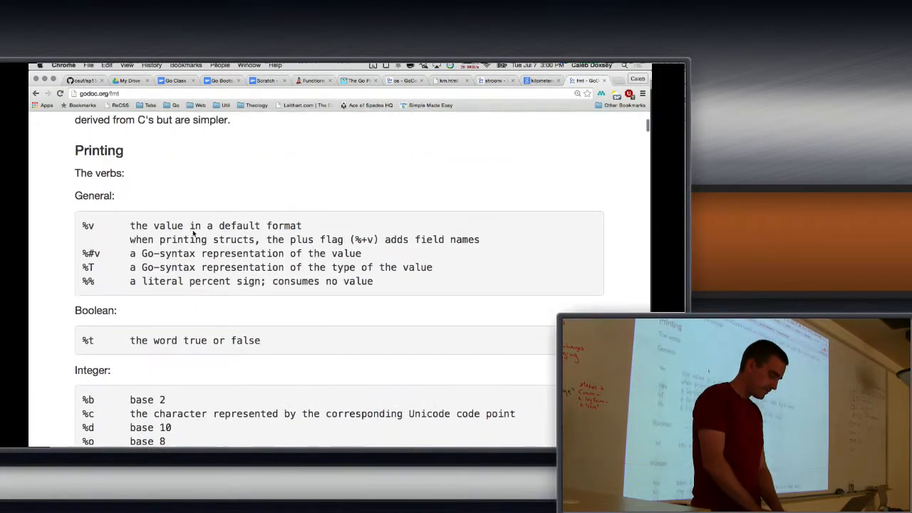
Step: Scroll the fmt docs through Println, Scan and Sprint to the book's fmt.Println implementation
scroll("down", 3)
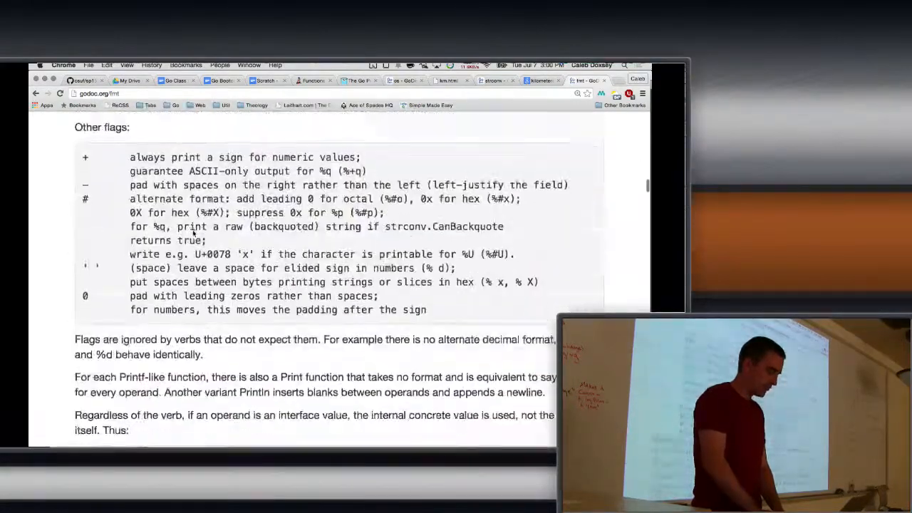
scroll("down", 3)
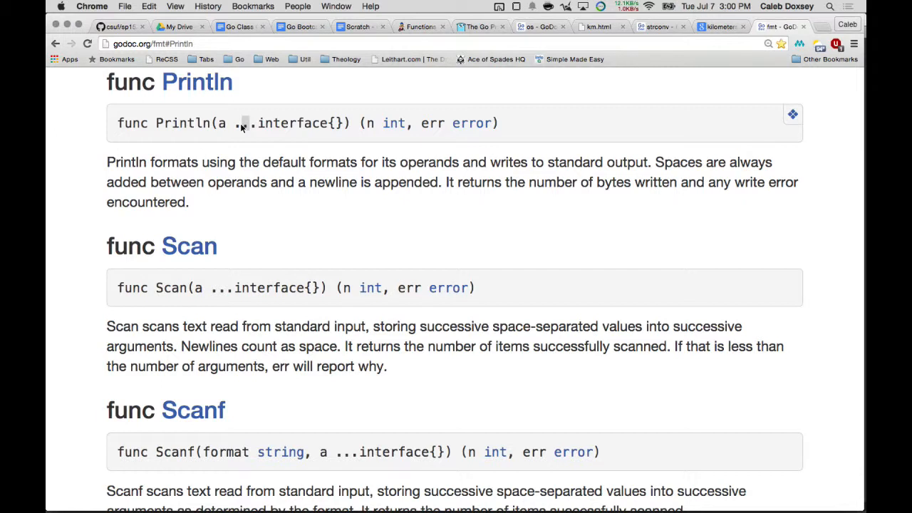
mouse_move(259, 128)
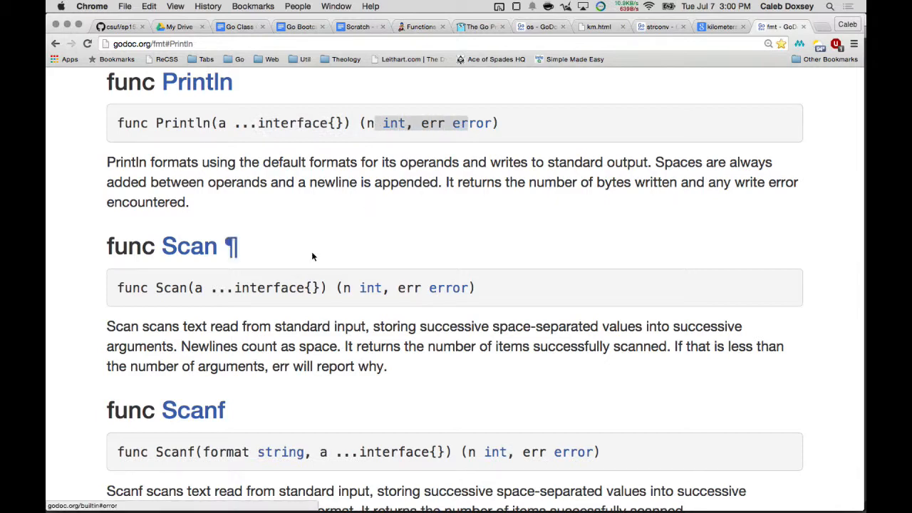
scroll("down", 3)
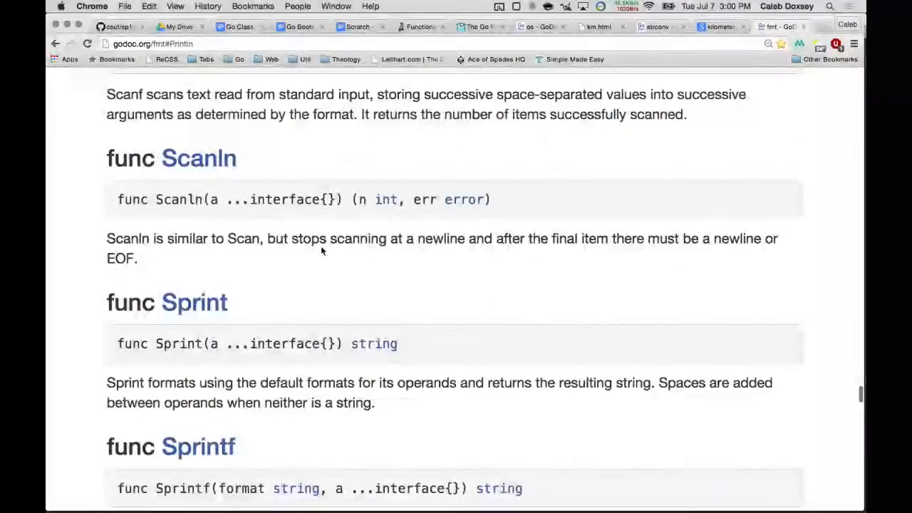
scroll("up", 3)
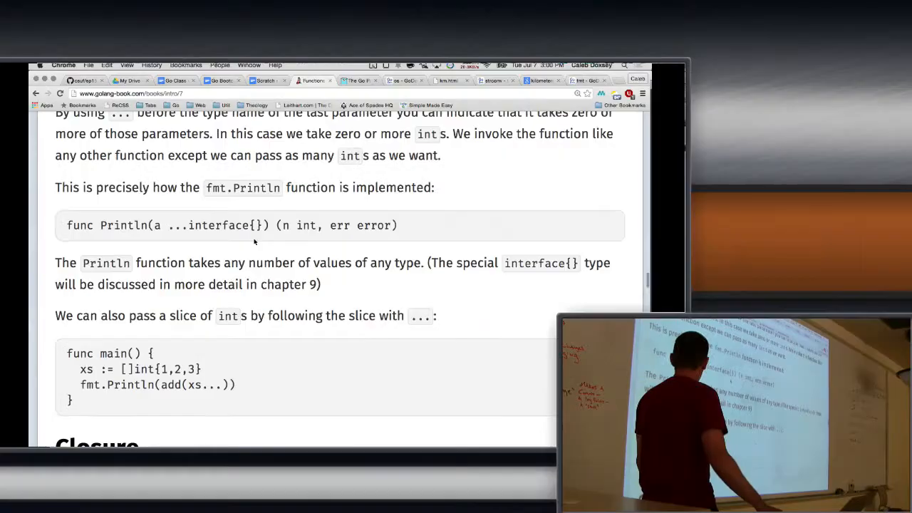
scroll("down", 3)
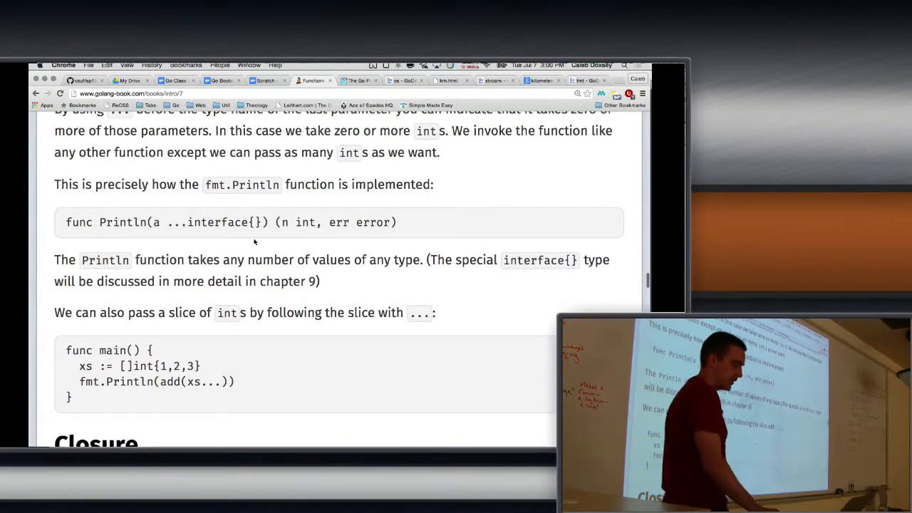
Step: Switch to the course outline document and scroll to the Functions problems list
left_click(312, 79)
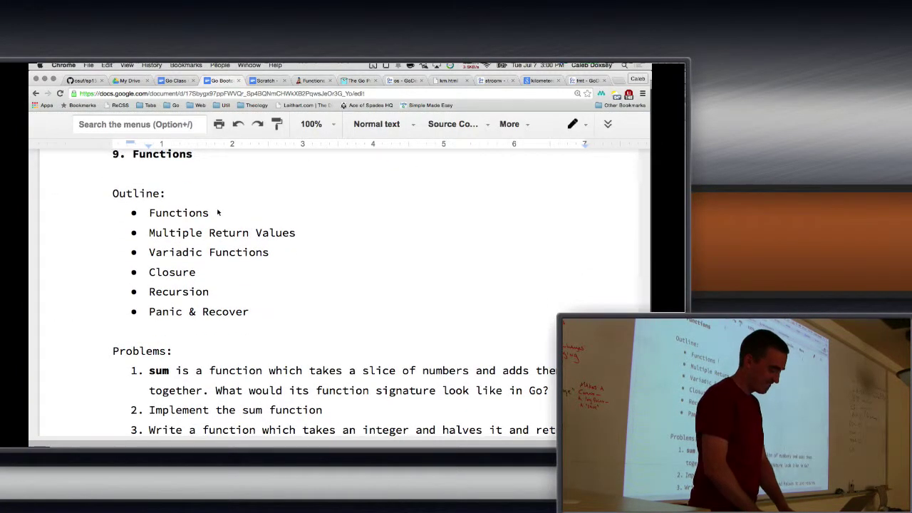
scroll("down", 3)
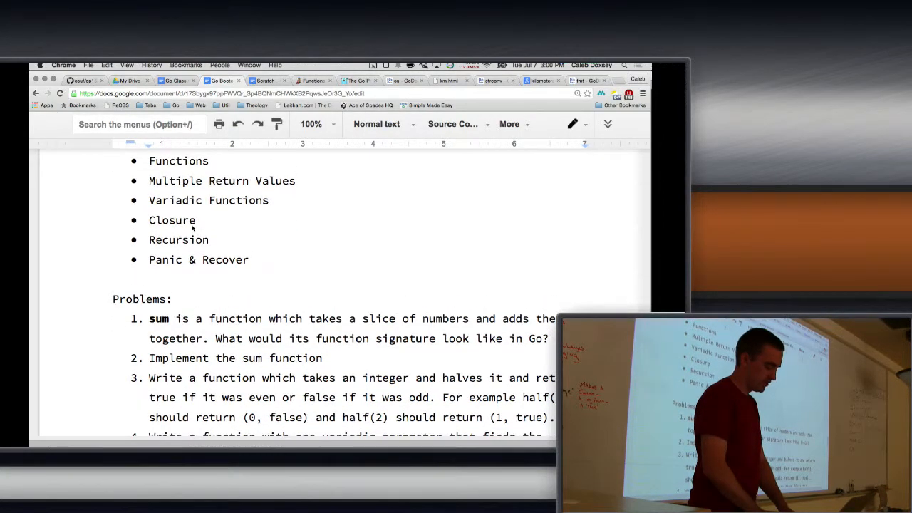
scroll("down", 3)
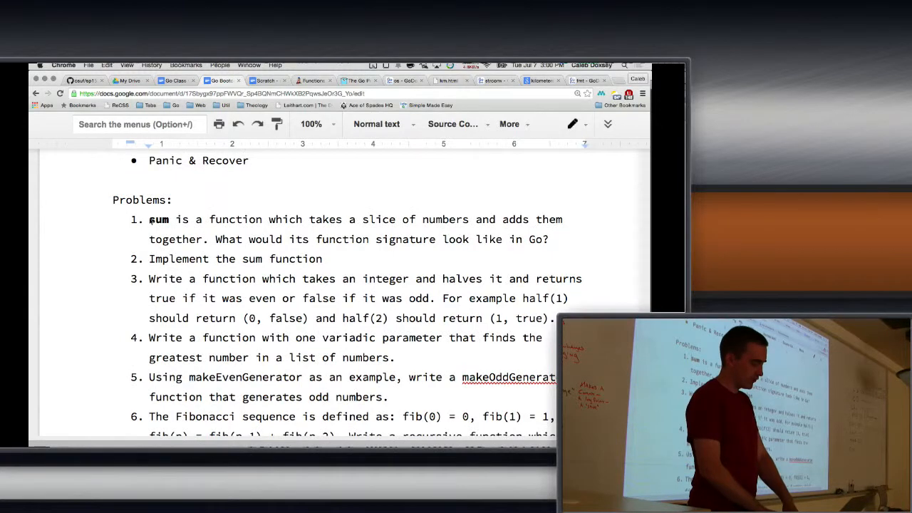
scroll("down", 3)
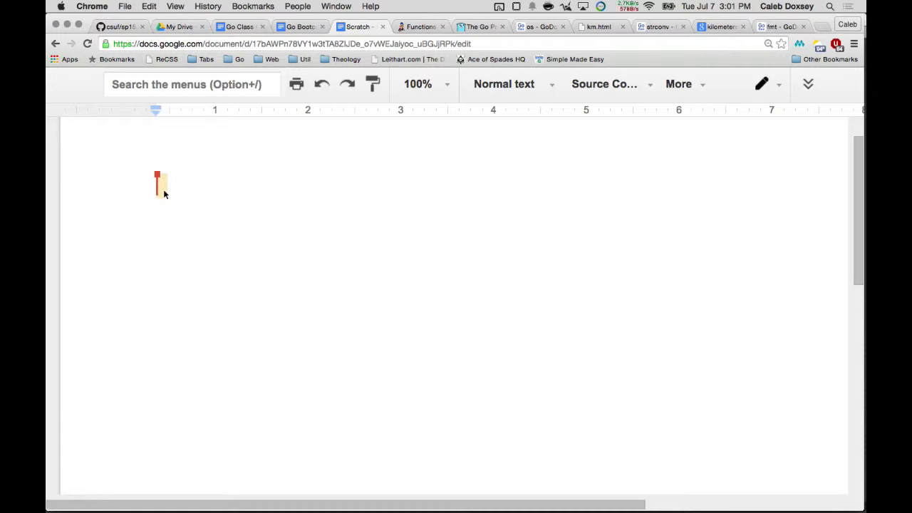
Step: Write the start of the signature 'func sum ([]x' in the scratch document
type("func")
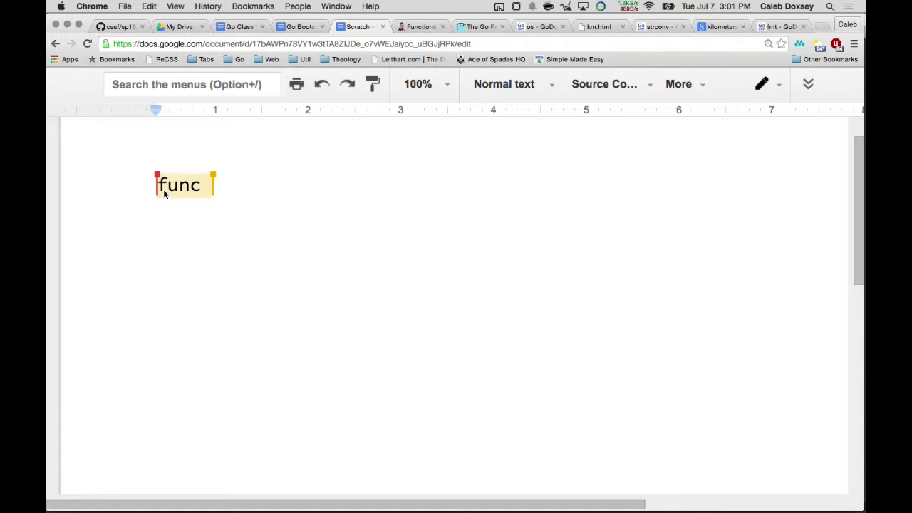
type("sum")
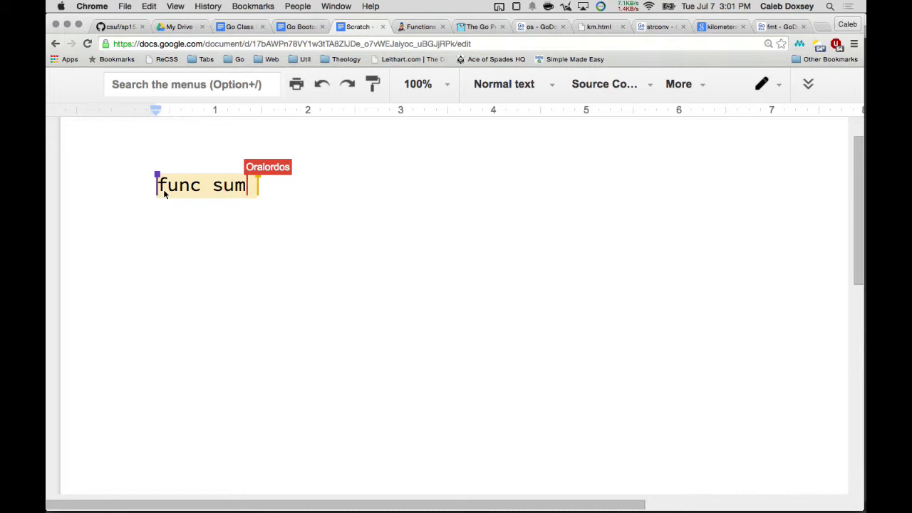
type("(")
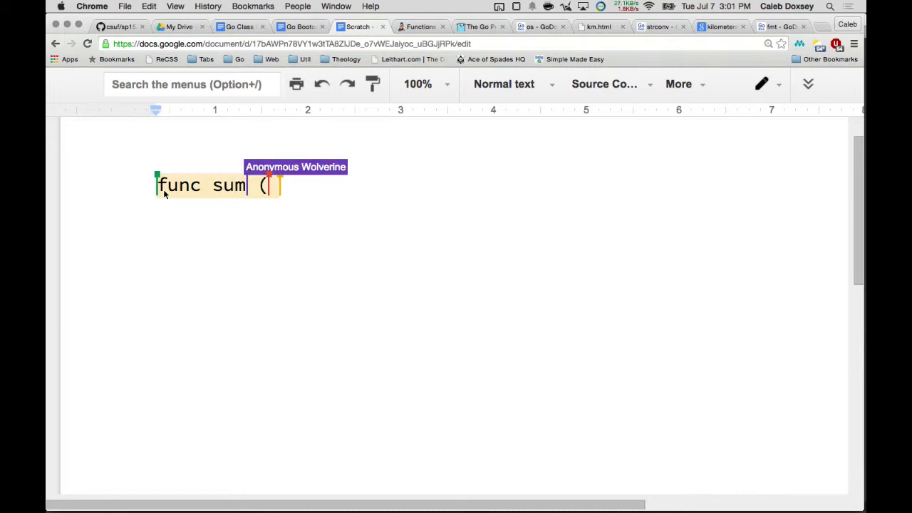
type("[]")
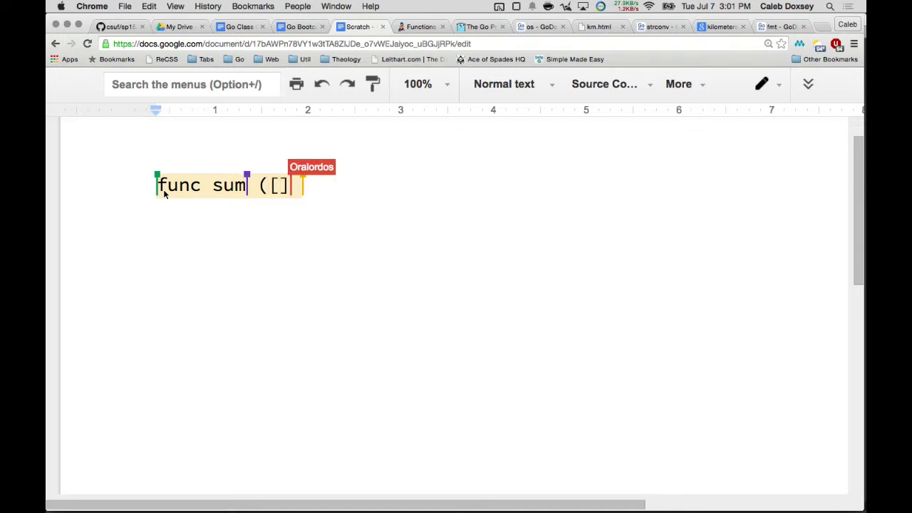
type("x")
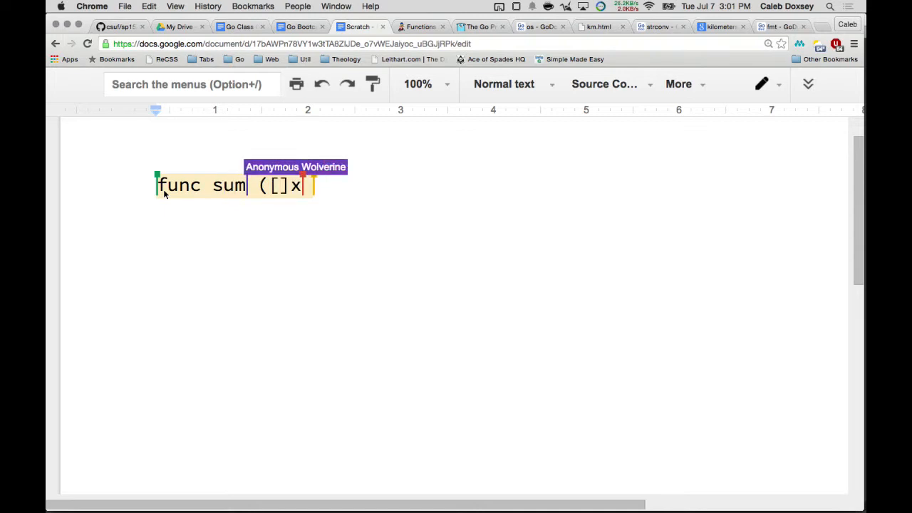